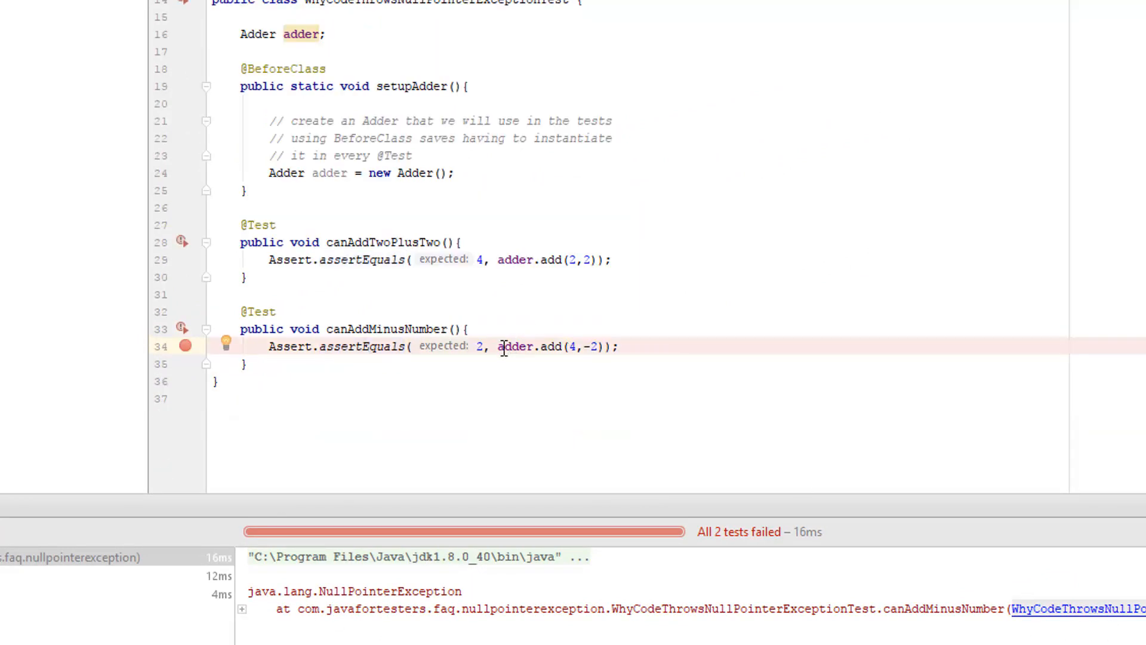
Remove the 'Adder' type on line 24 so setupAdder assigns the adder field
{"action": "double_click", "coordinate": [516, 346]}
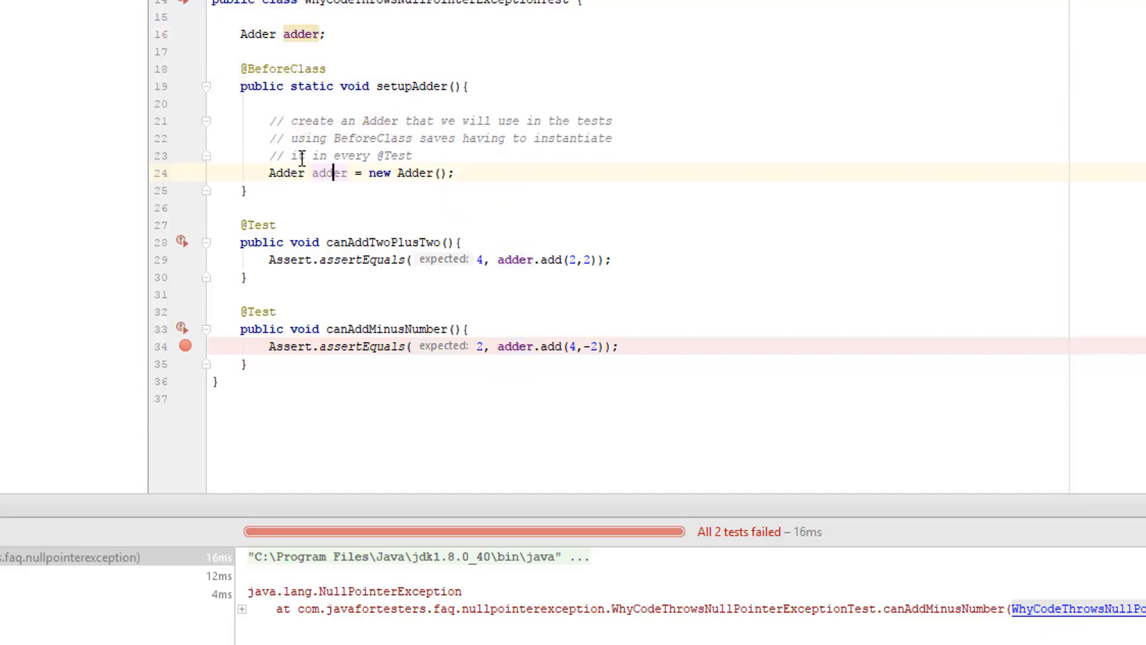
{"action": "double_click", "coordinate": [287, 173]}
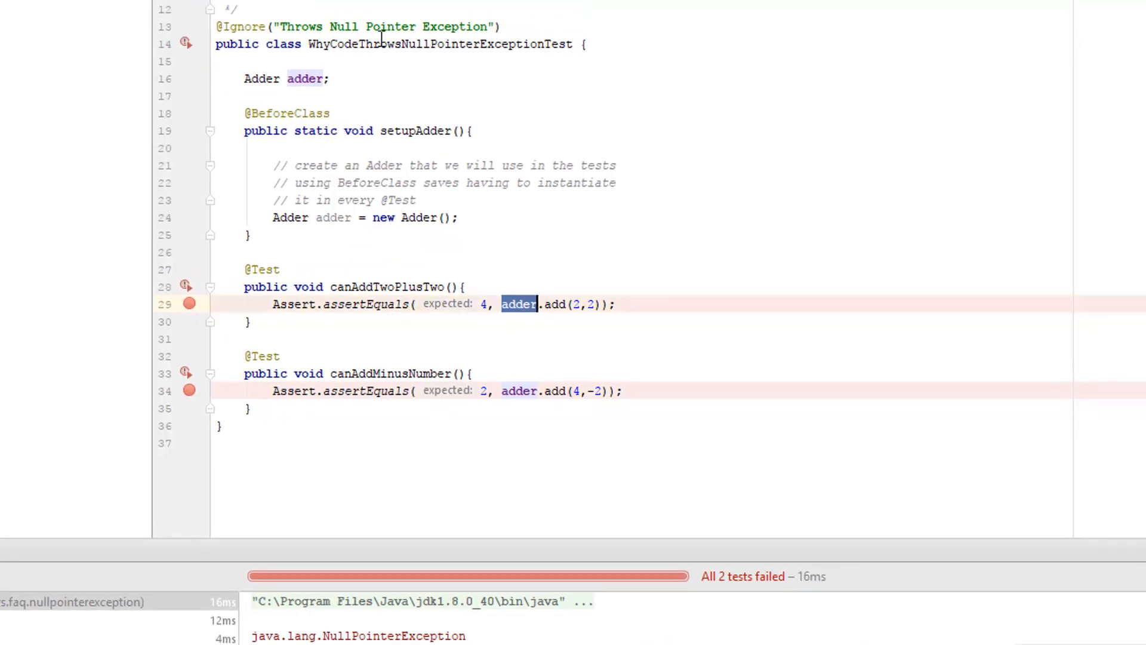
{"action": "right_click", "coordinate": [380, 44]}
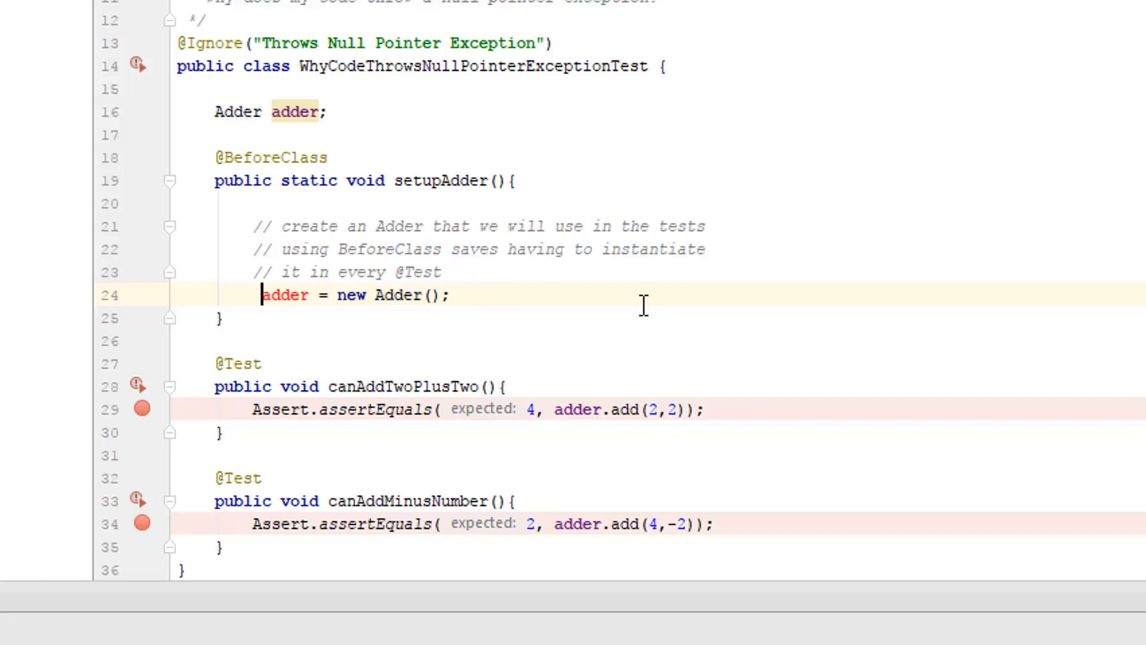
Restore the local 'Adder' declaration in setupAdder after the non-static field error
{"action": "scroll", "scroll_direction": "down", "scroll_amount": 3}
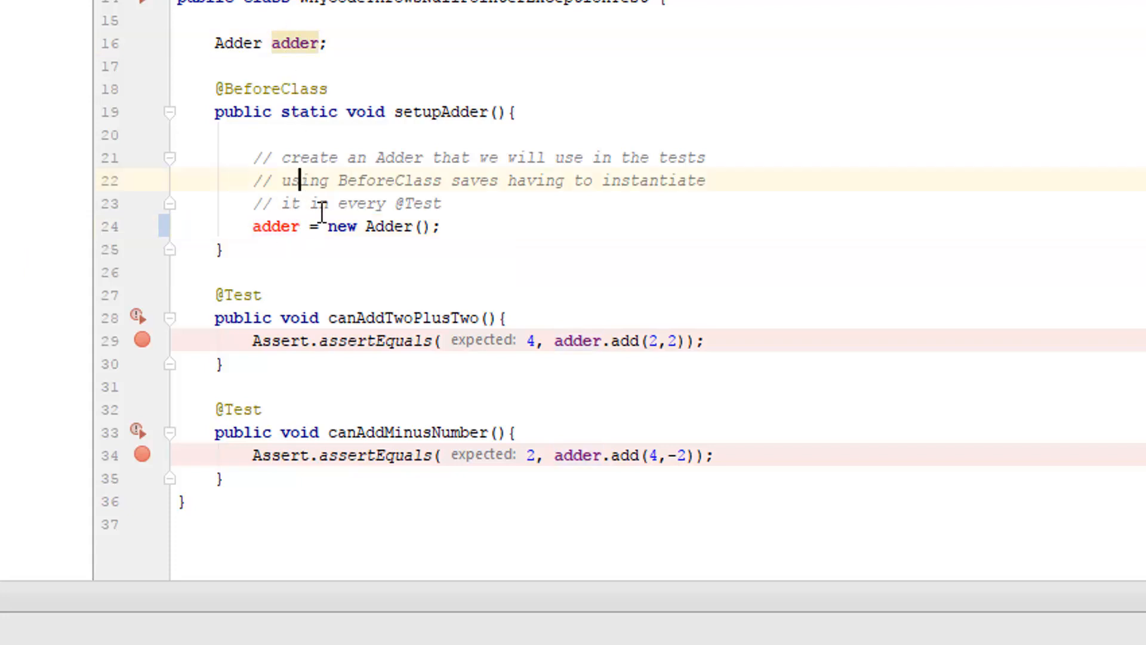
{"action": "mouse_move", "coordinate": [277, 227]}
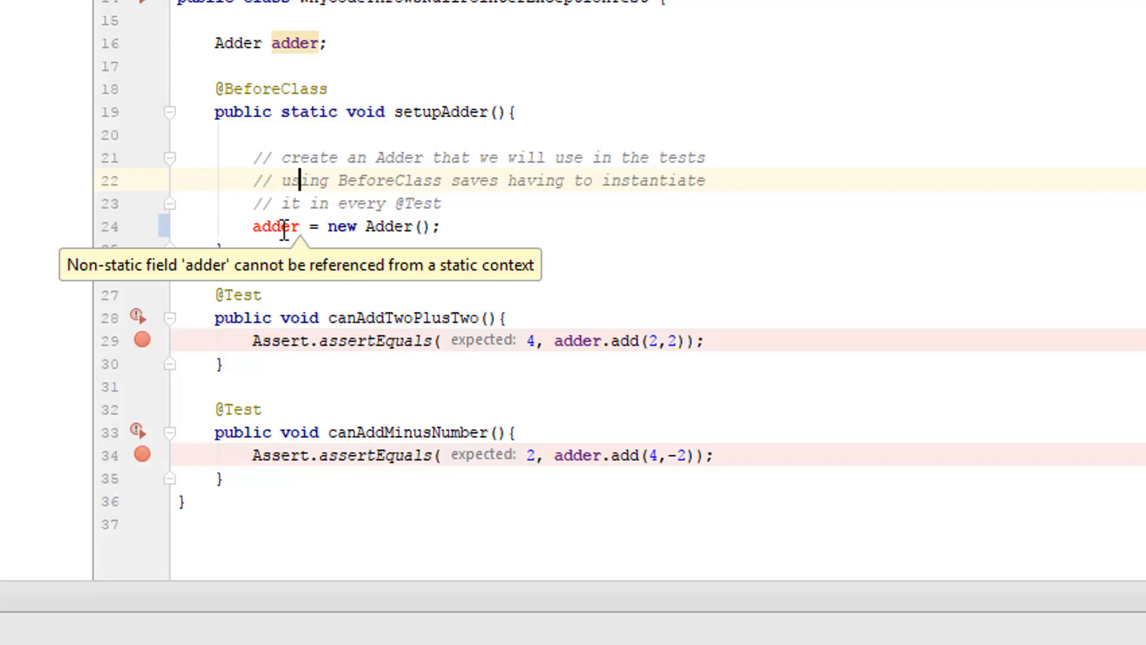
{"action": "mouse_move", "coordinate": [306, 203]}
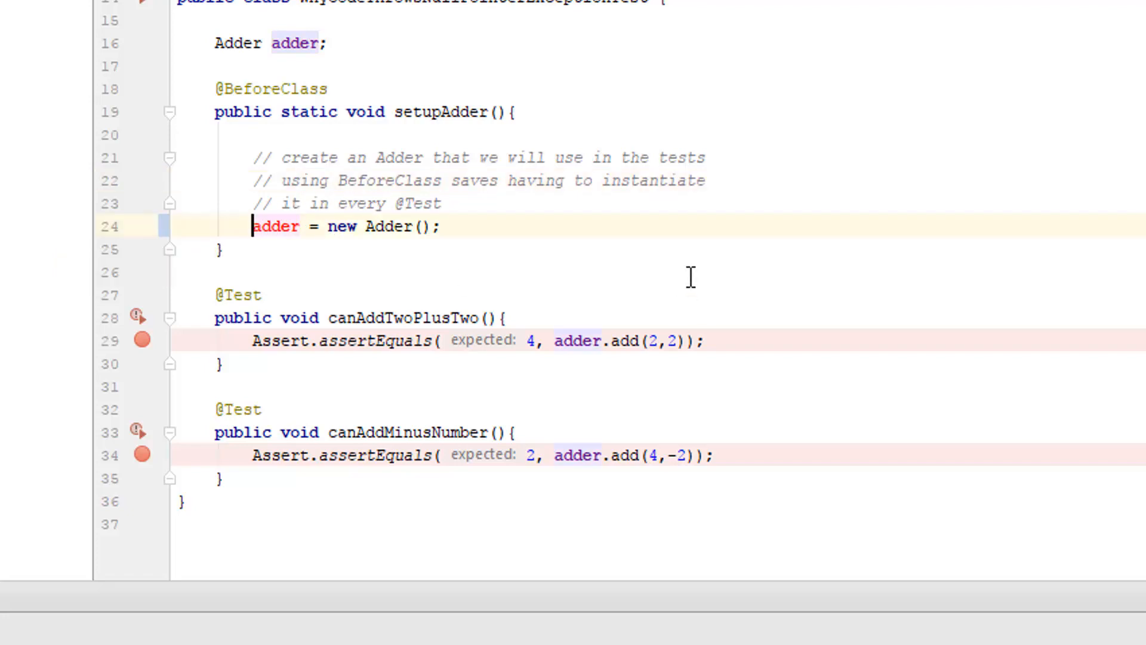
{"action": "type", "text": "Adder"}
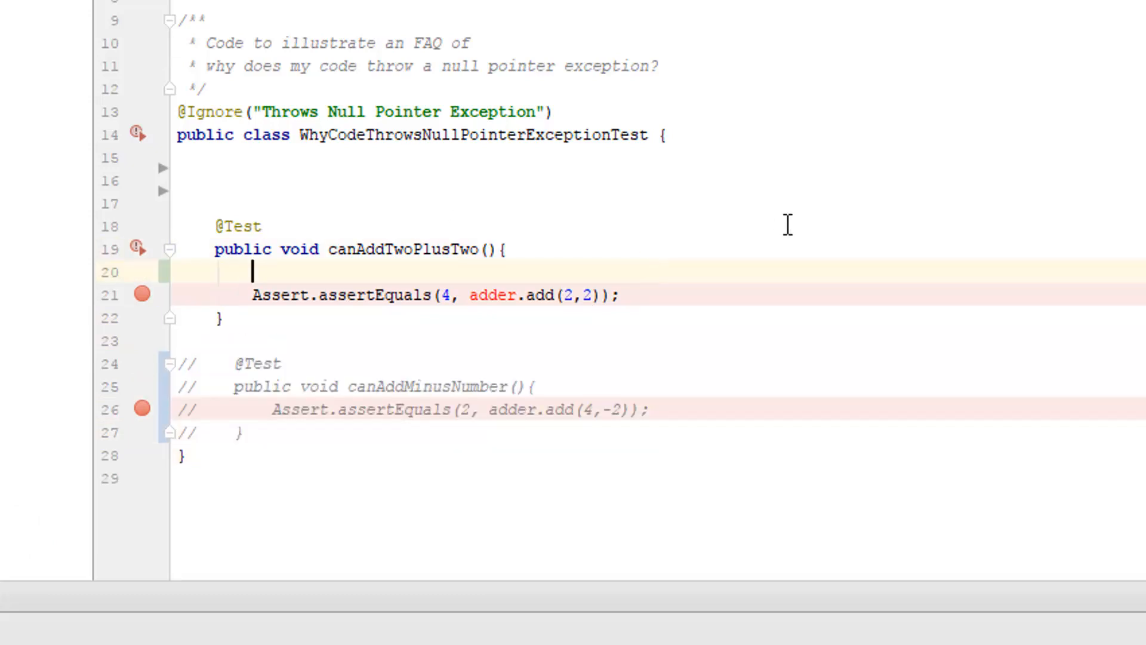
Add 'Adder adder = new Adder();' as the first line of canAddTwoPlusTwo
{"action": "type", "text": "Asdd"}
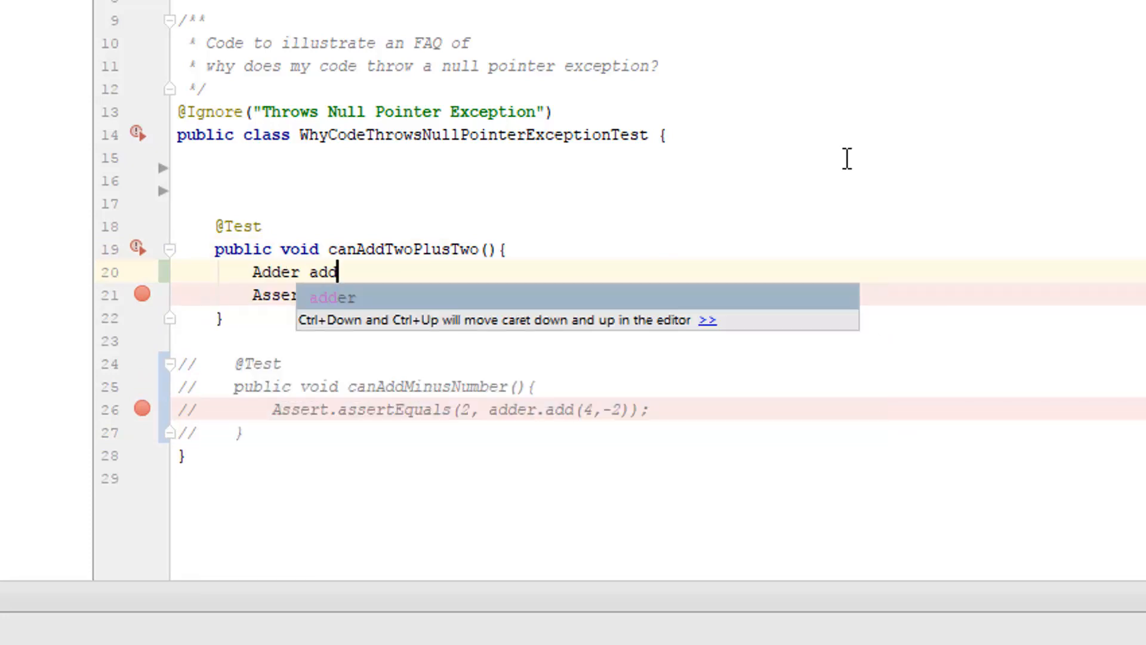
{"action": "type", "text": "er = new A"}
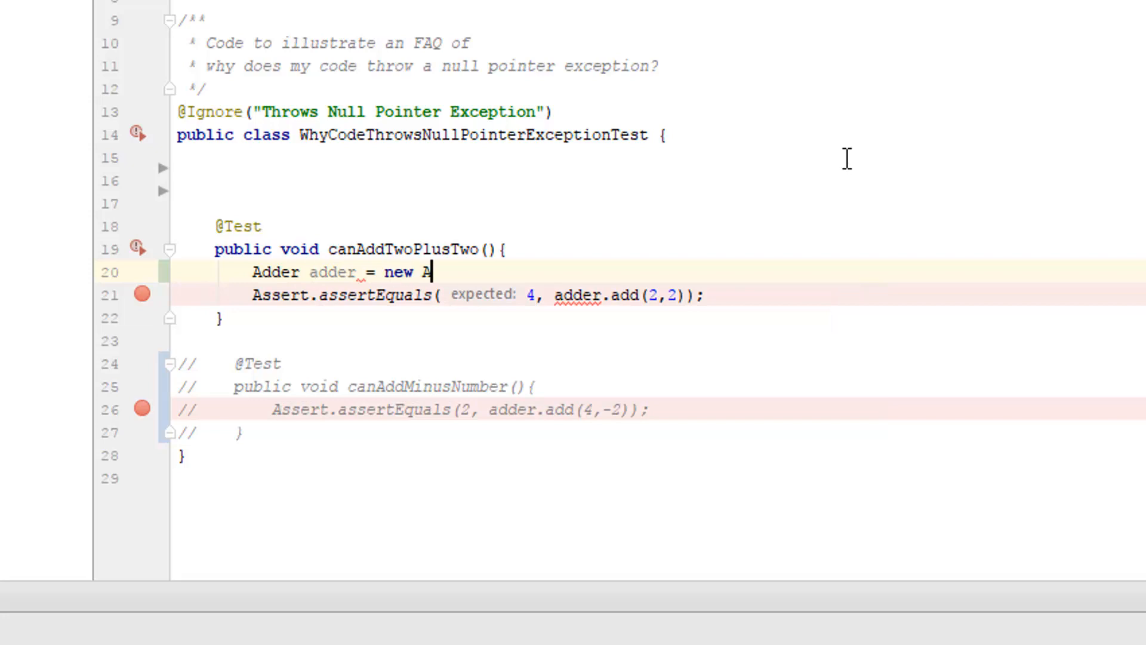
{"action": "type", "text": "dder();"}
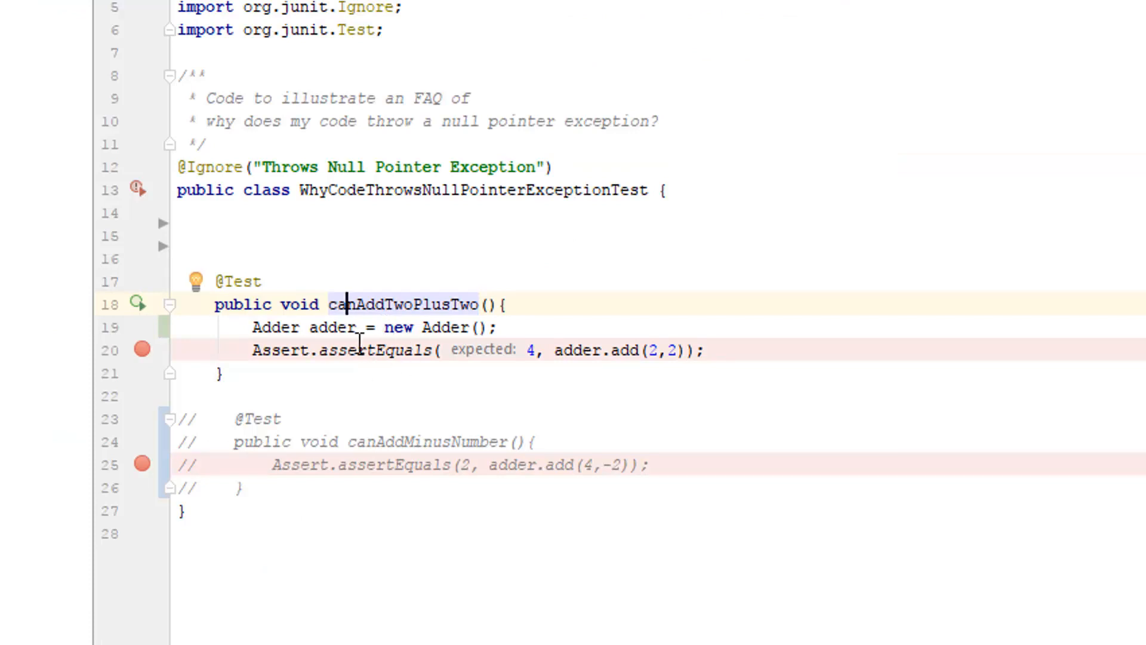
{"action": "left_click", "coordinate": [189, 418]}
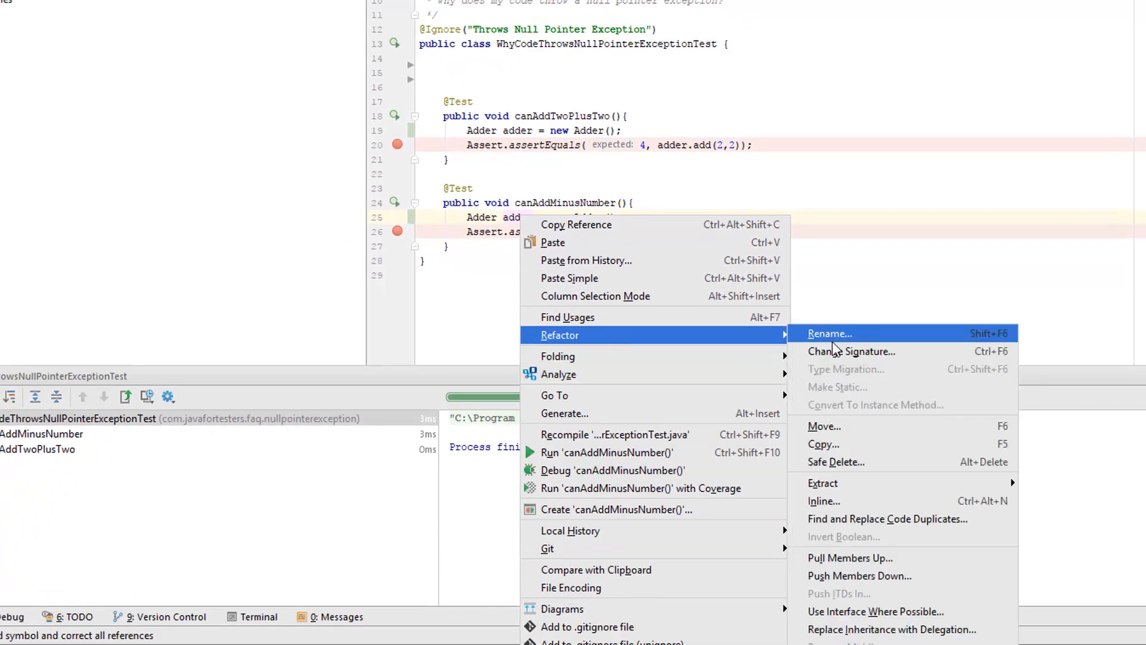
{"action": "mouse_move", "coordinate": [822, 482]}
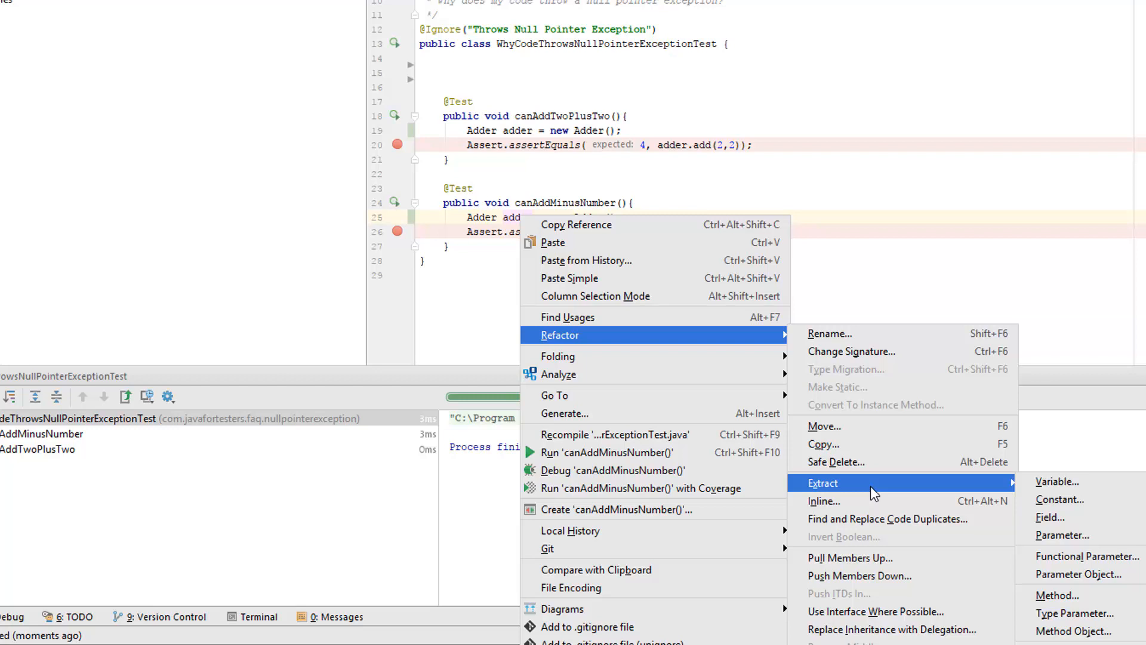
Extract the local adder into a field initialized in its declaration
{"action": "left_click", "coordinate": [1049, 517]}
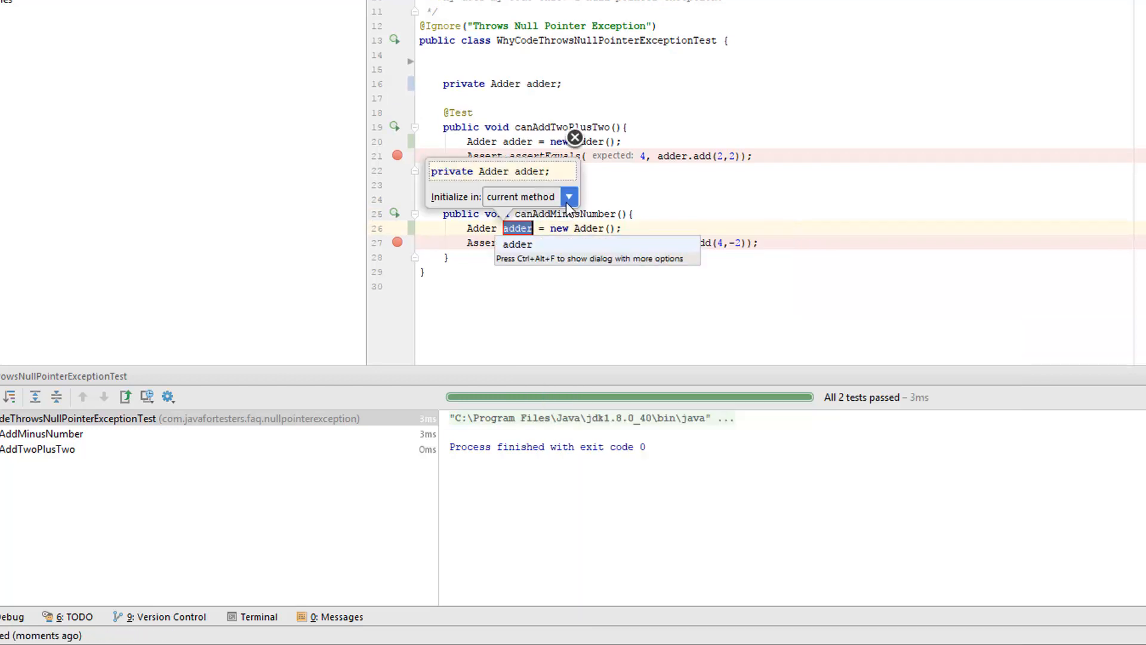
{"action": "left_click", "coordinate": [569, 196]}
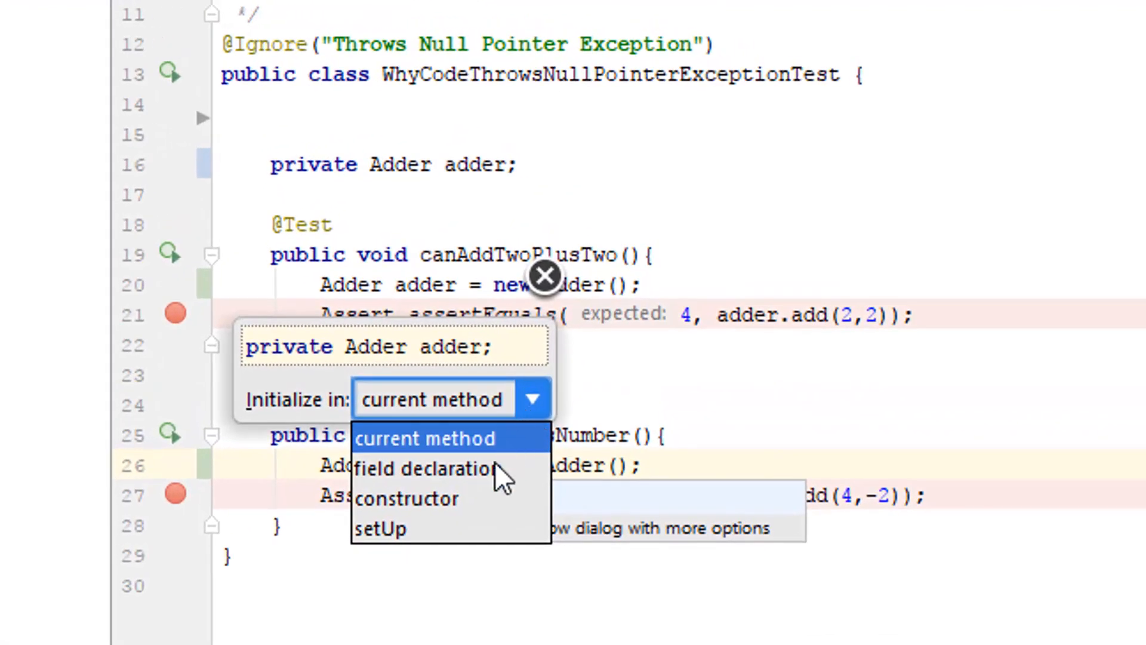
{"action": "mouse_move", "coordinate": [450, 498]}
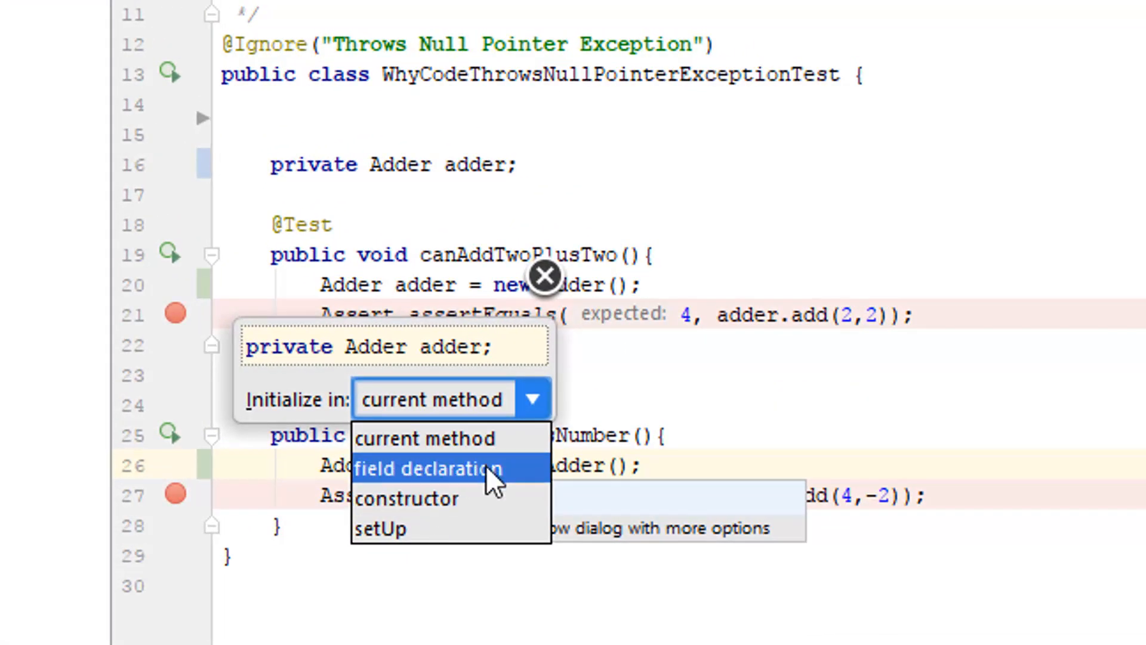
{"action": "left_click", "coordinate": [427, 468]}
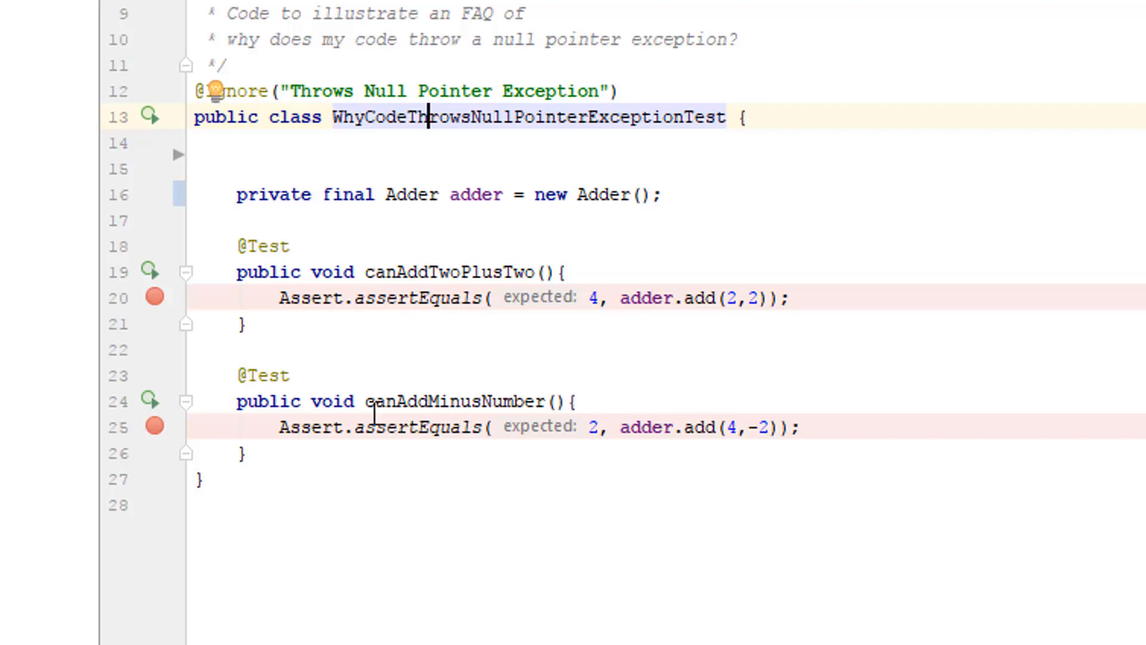
{"action": "mouse_move", "coordinate": [278, 247]}
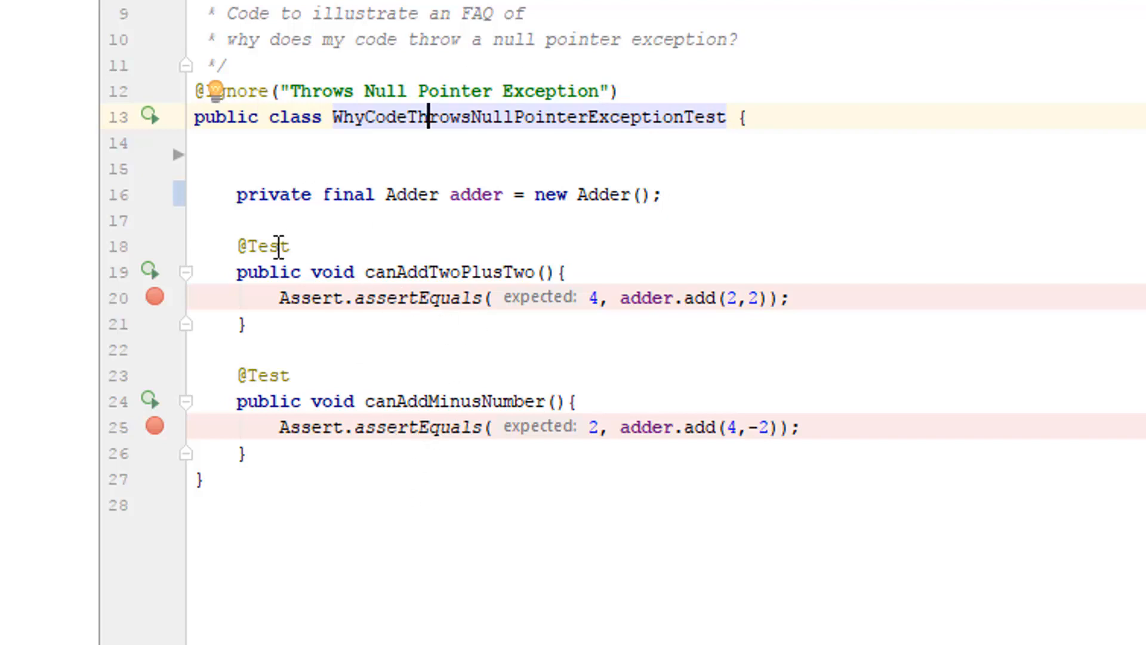
{"action": "mouse_move", "coordinate": [455, 208]}
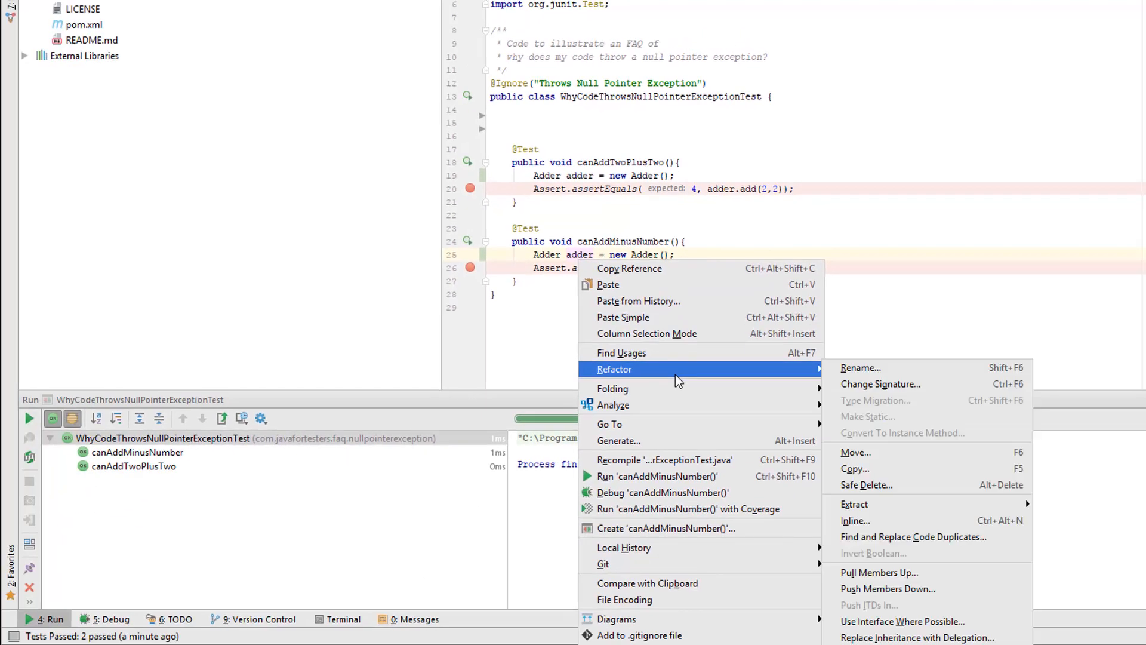
{"action": "mouse_move", "coordinate": [854, 503]}
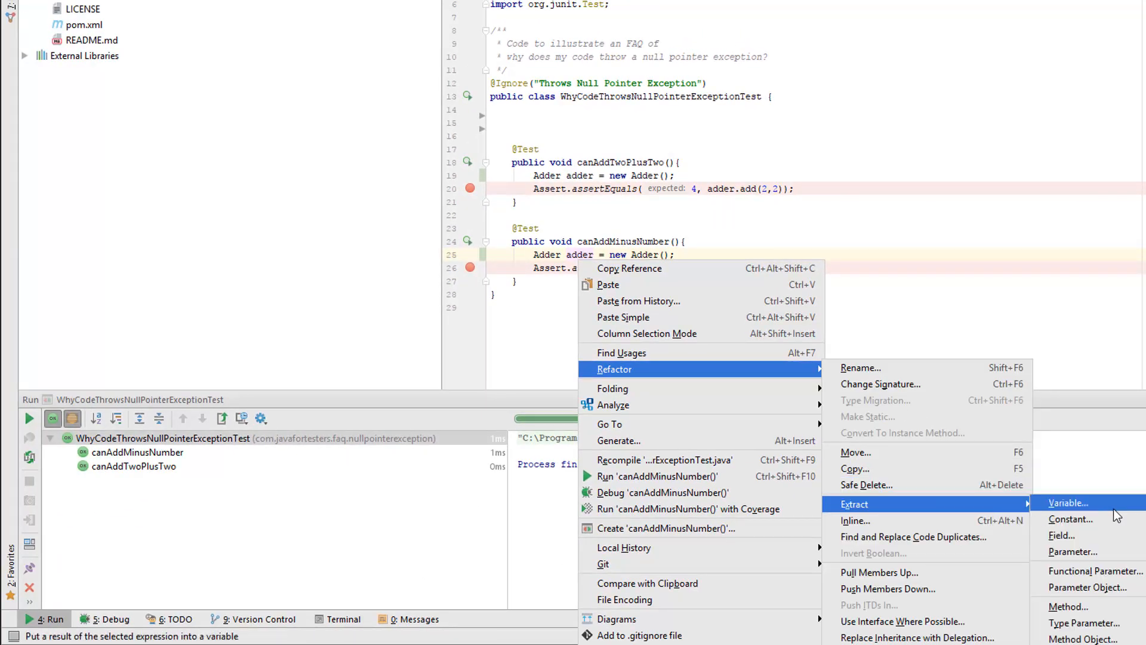
Extract the local adder into a field initialized in the constructor
{"action": "left_click", "coordinate": [1061, 535]}
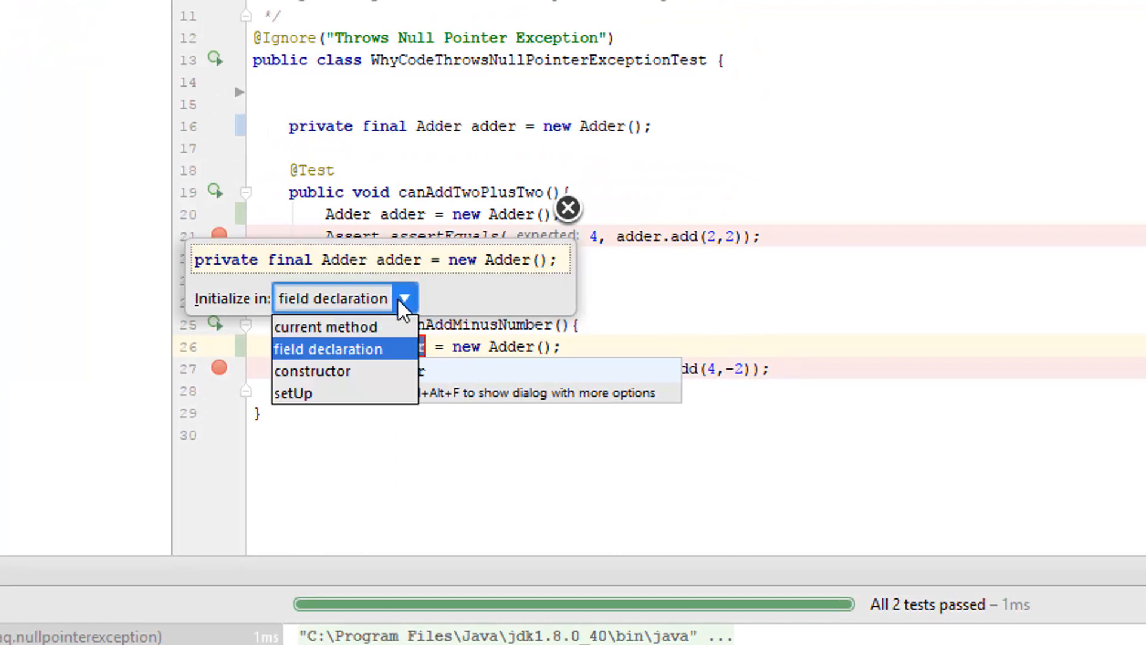
{"action": "left_click", "coordinate": [312, 370]}
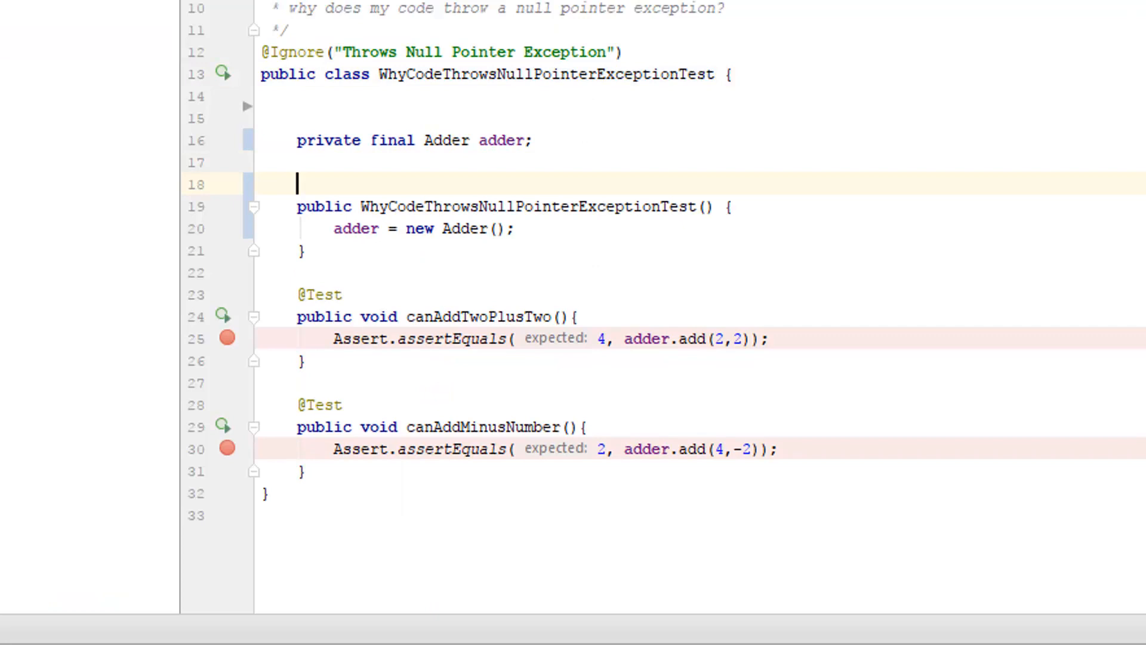
{"action": "type", "text": "@Before"}
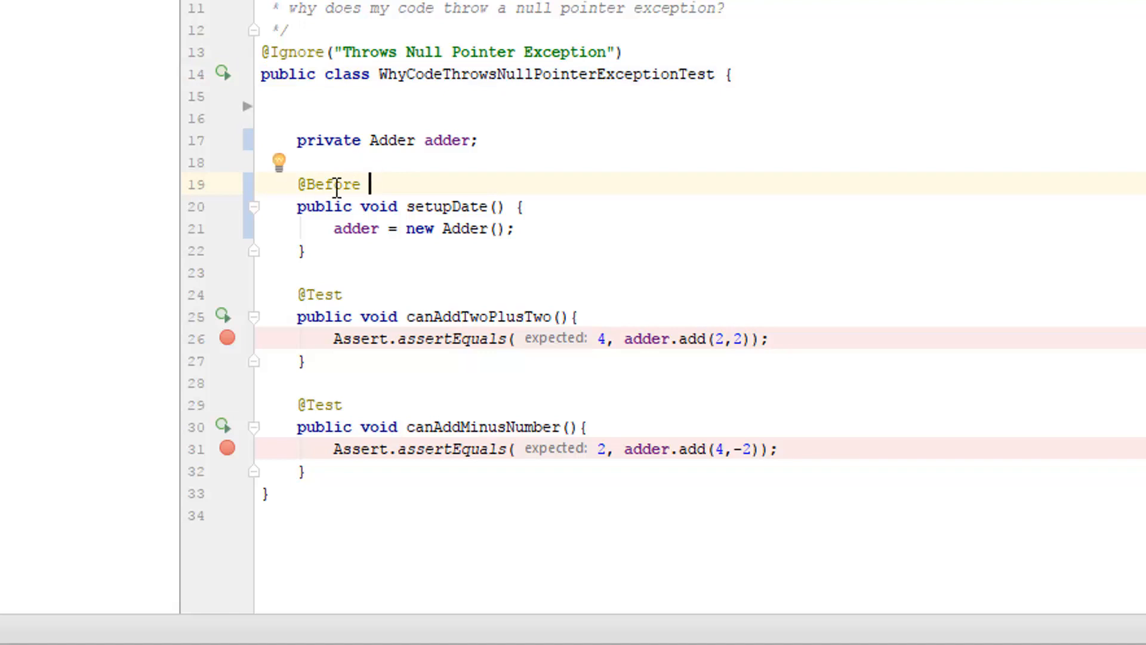
{"action": "mouse_move", "coordinate": [391, 179]}
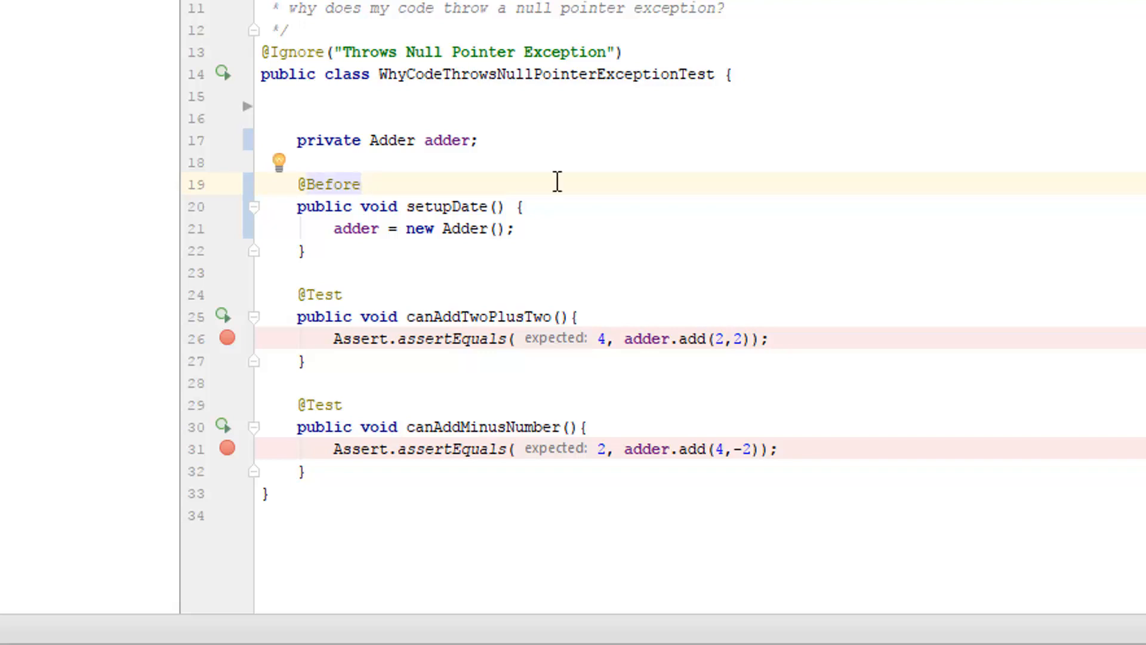
{"action": "type", "text": "Class"}
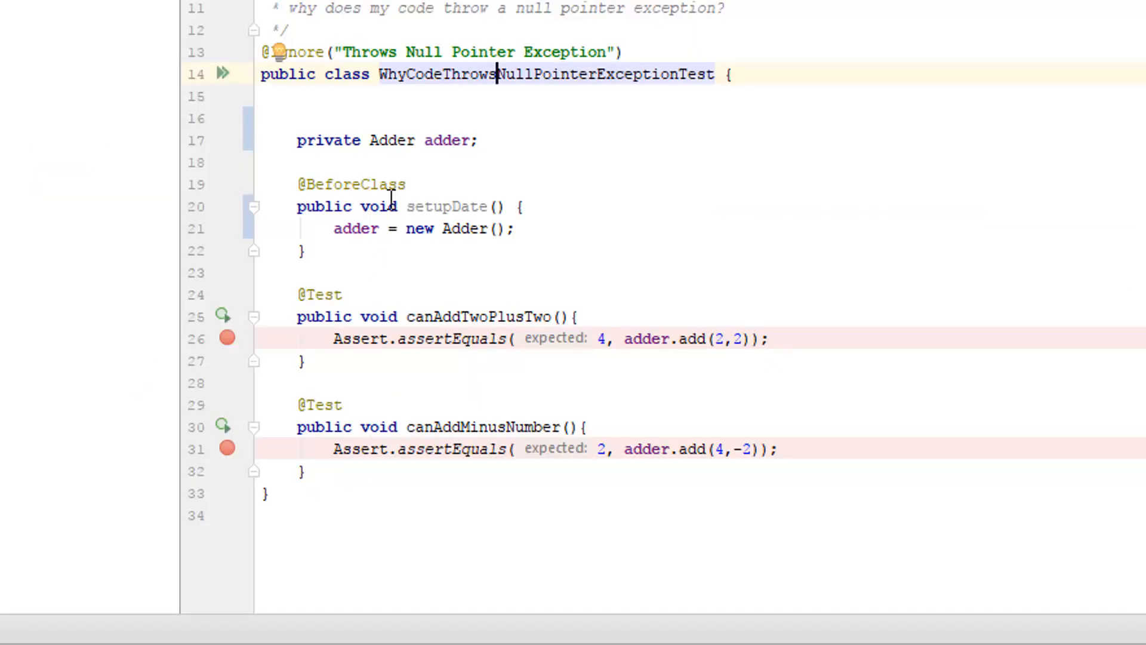
{"action": "type", "text": "stat"}
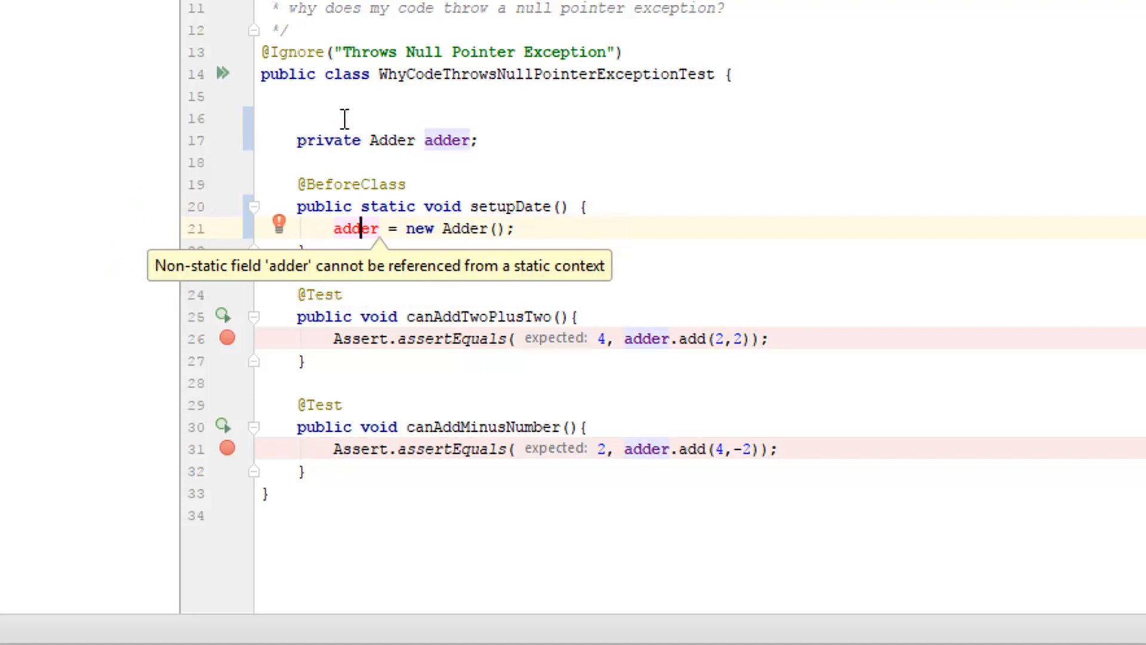
{"action": "type", "text": "static"}
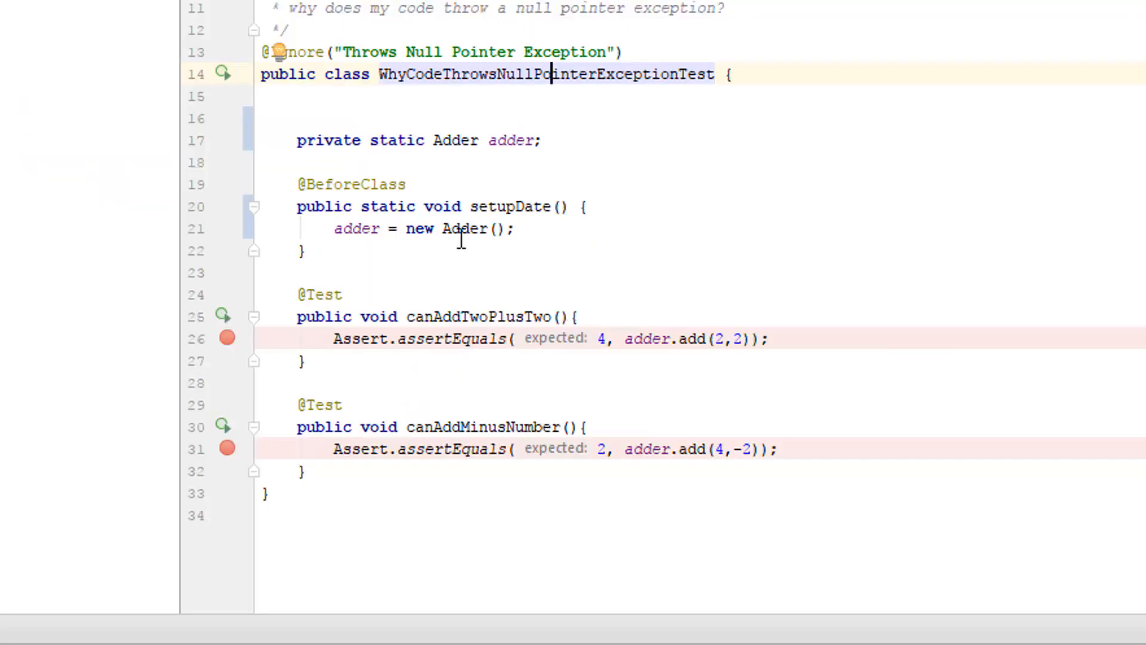
{"action": "mouse_move", "coordinate": [402, 175]}
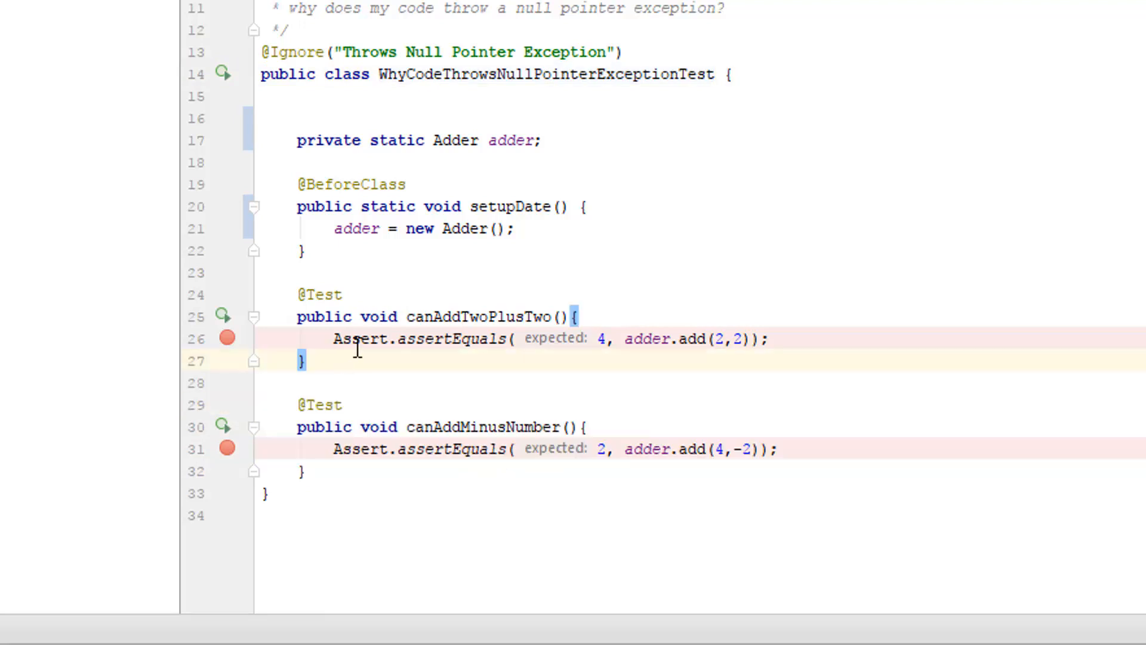
{"action": "mouse_move", "coordinate": [406, 317]}
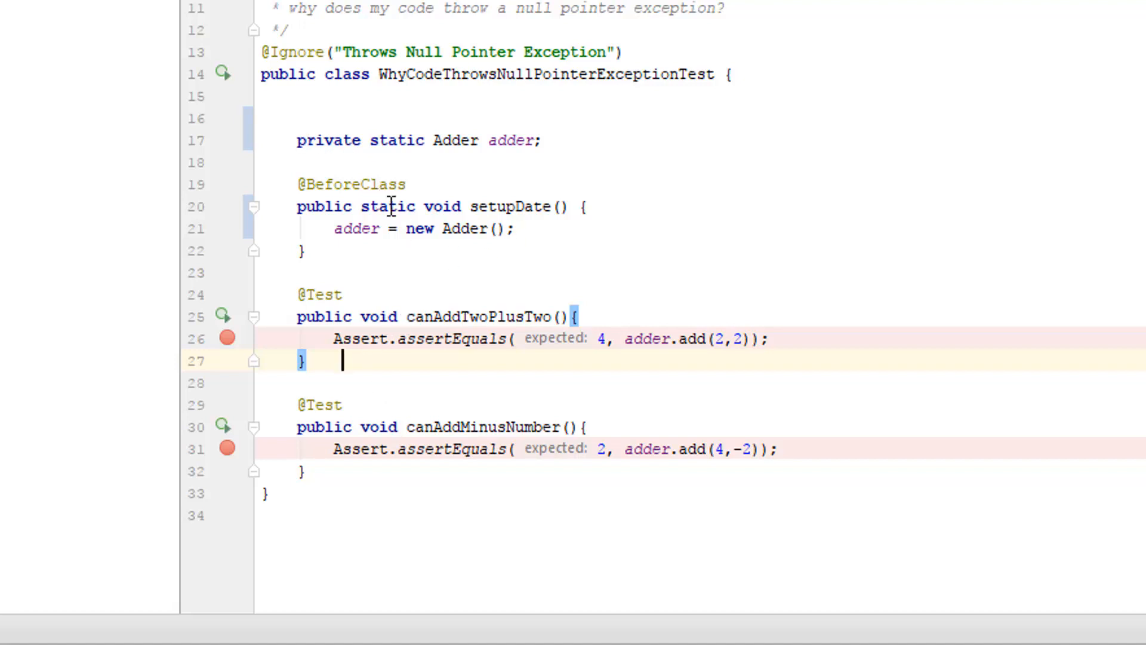
{"action": "mouse_move", "coordinate": [373, 309]}
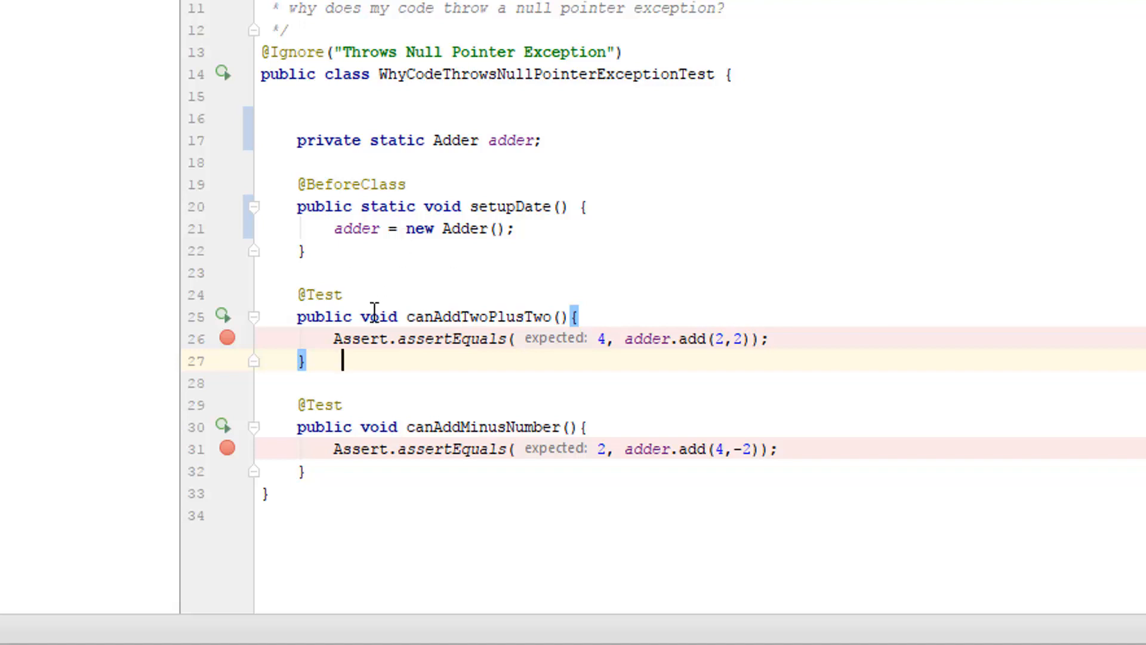